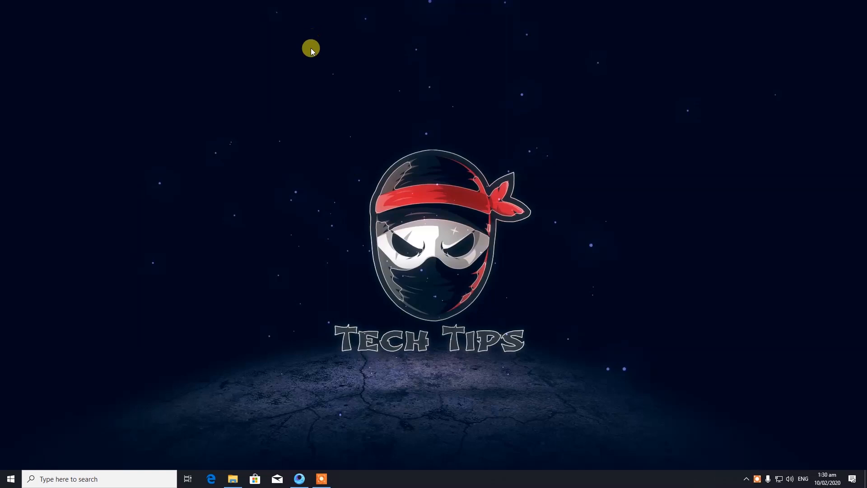
pyautogui.moveTo(348, 116)
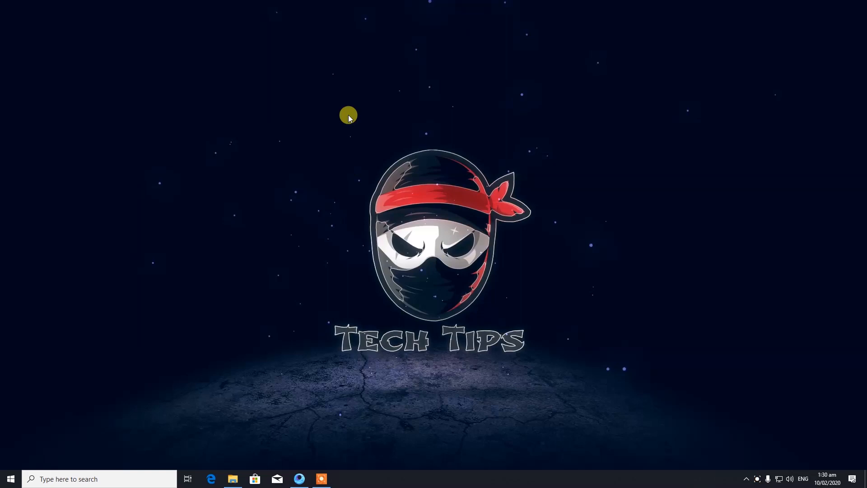
pyautogui.moveTo(335, 296)
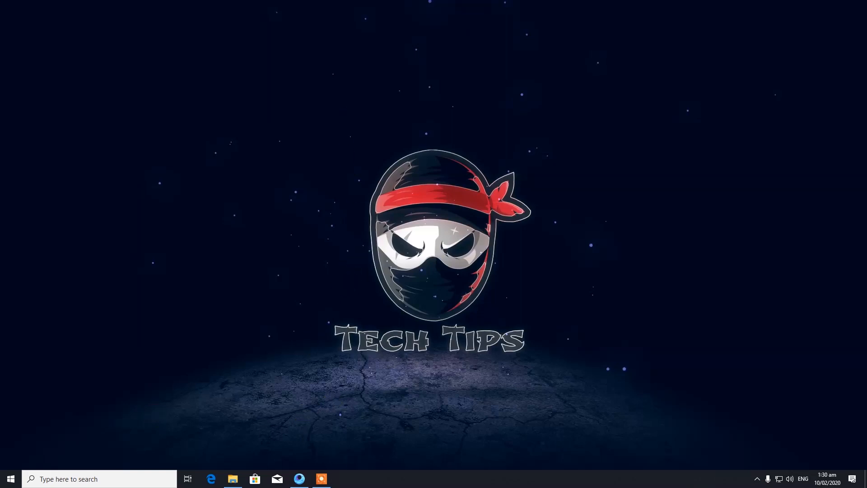
# In Brave, open the Google Drive link to AHCI.zip and start its download
pyautogui.click(342, 478)
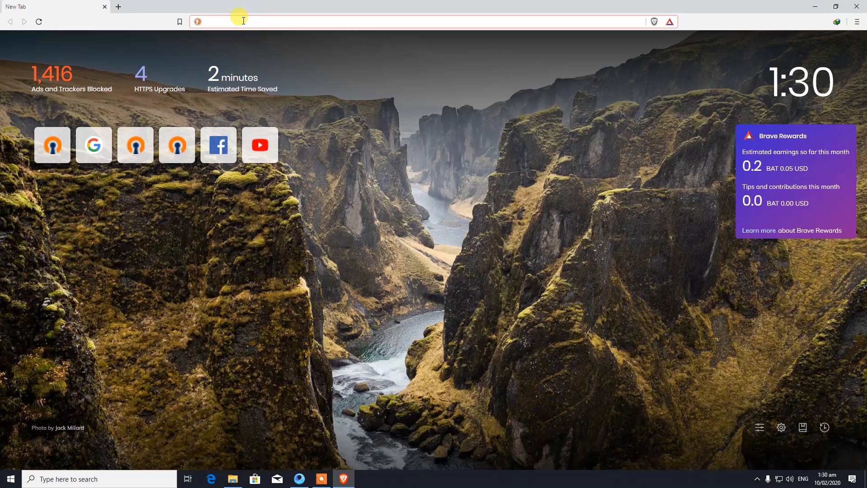
pyautogui.write('https://drive.google.com/open?id=1O18BEmwK7ed-_bdiWEbP56wnV8LZcDst')
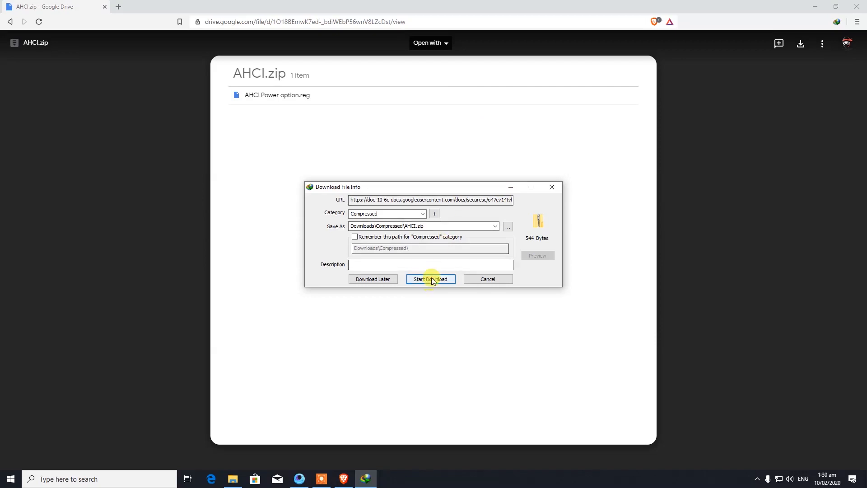
pyautogui.click(431, 279)
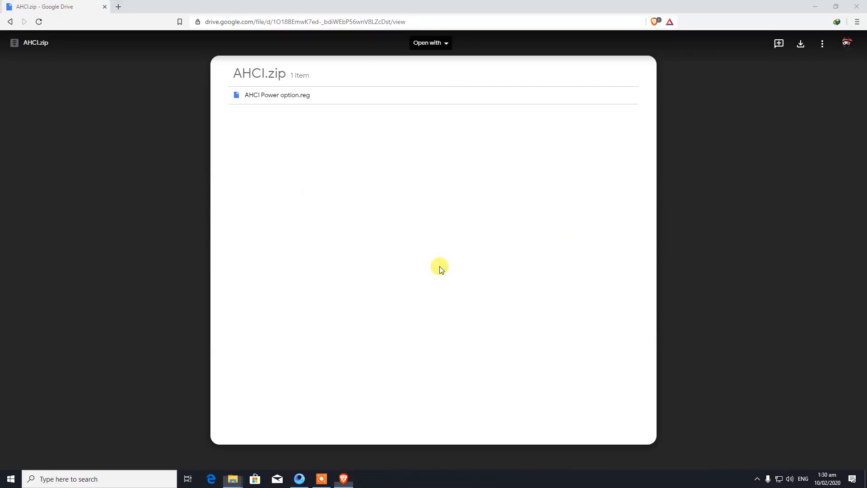
# Extract AHCI.zip in Downloads\Compressed and select the AHCI Power option file inside the AHCI folder
pyautogui.click(232, 478)
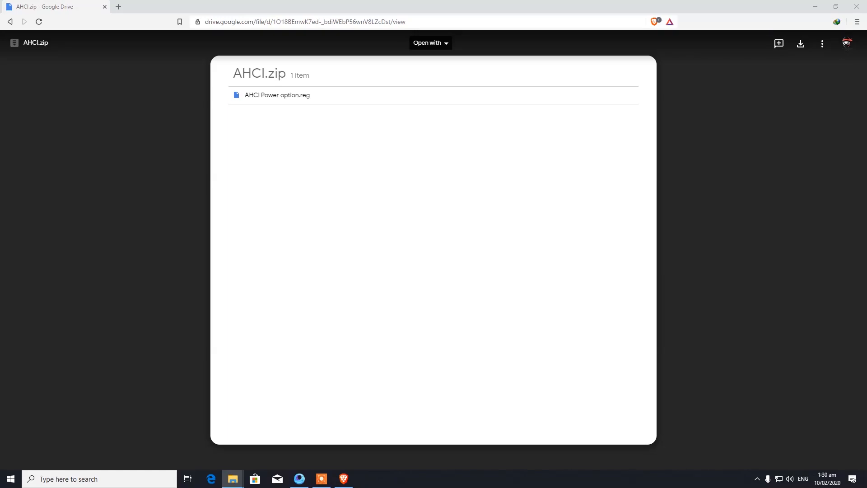
pyautogui.rightClick(279, 154)
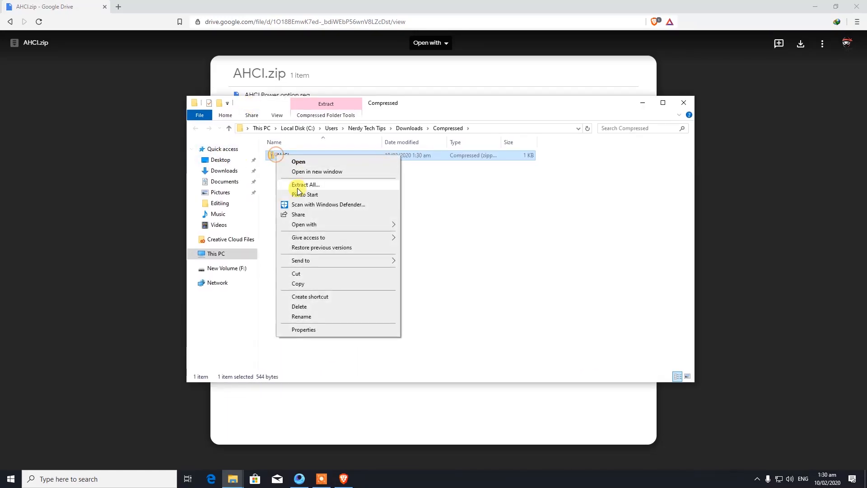
pyautogui.click(305, 185)
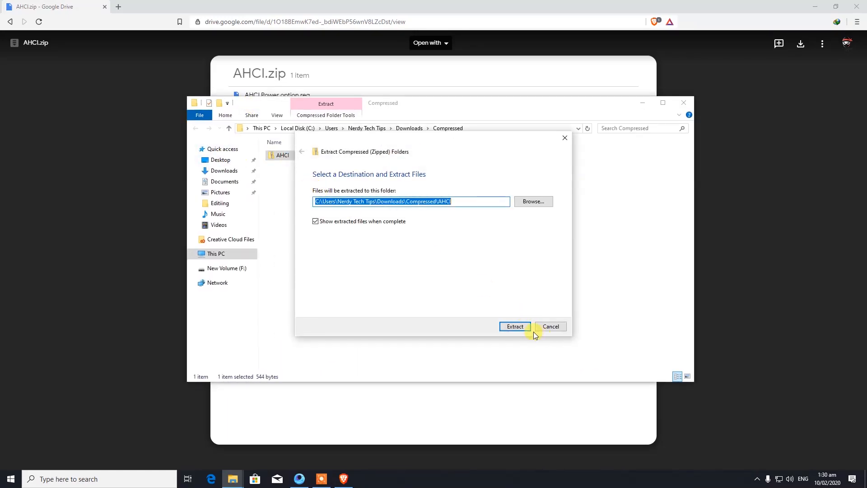
pyautogui.click(514, 326)
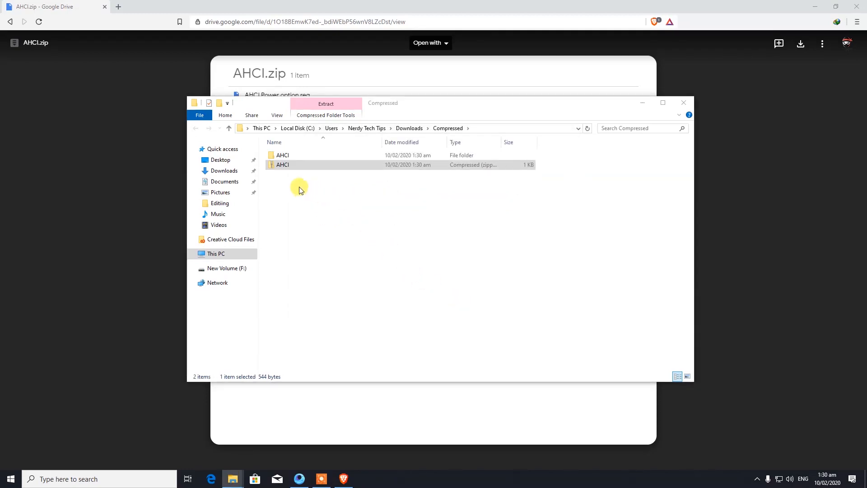
pyautogui.doubleClick(282, 155)
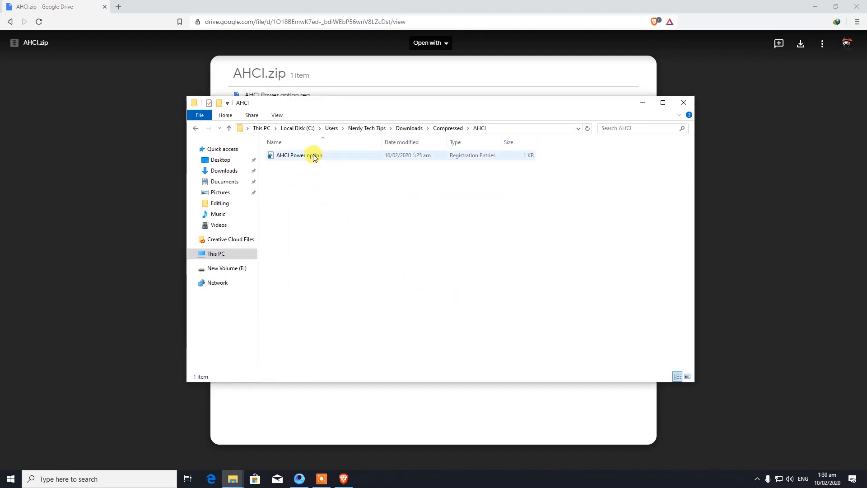
pyautogui.click(298, 155)
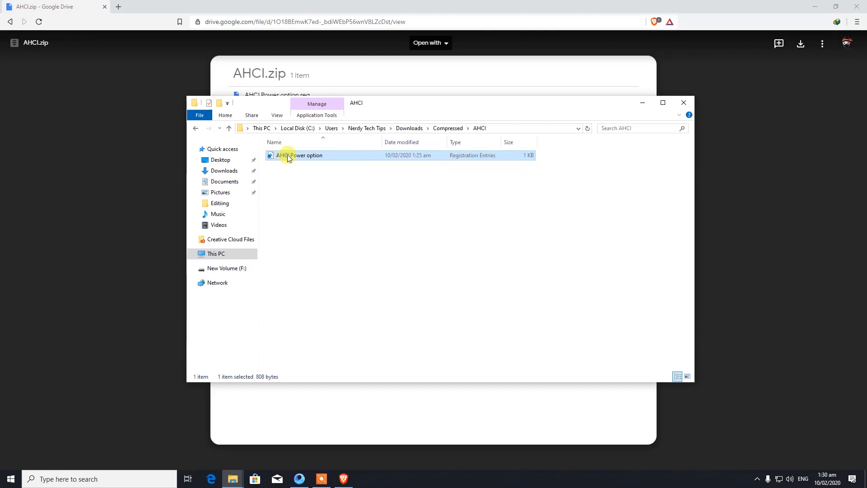
# Merge AHCI Power option.reg into the registry and dismiss the success message
pyautogui.doubleClick(298, 156)
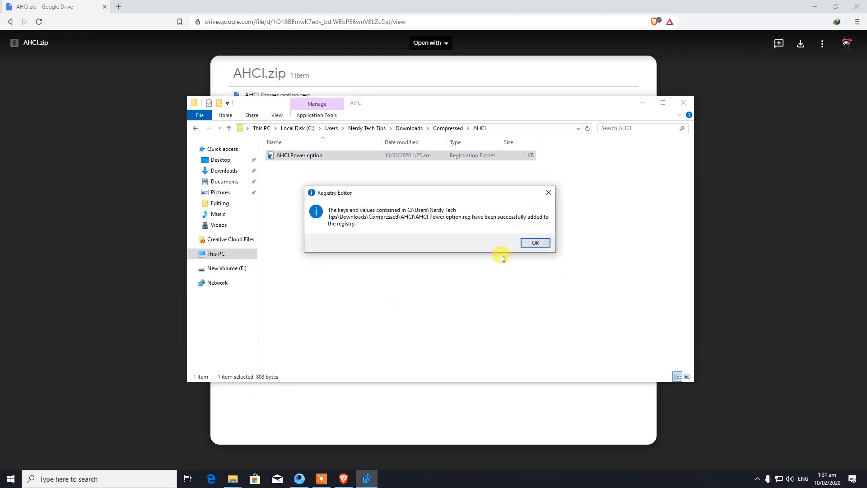
pyautogui.click(534, 242)
pyautogui.write('power')
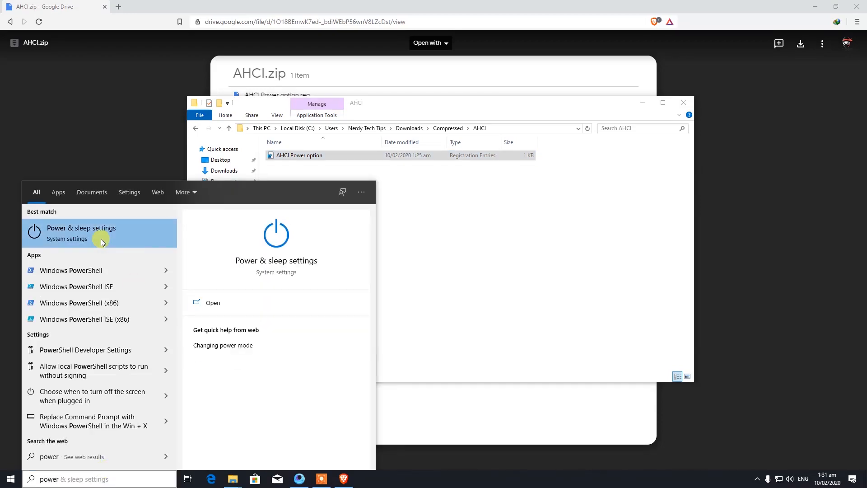
# From Power & sleep's additional power settings, select High performance and edit its plan settings
pyautogui.click(80, 232)
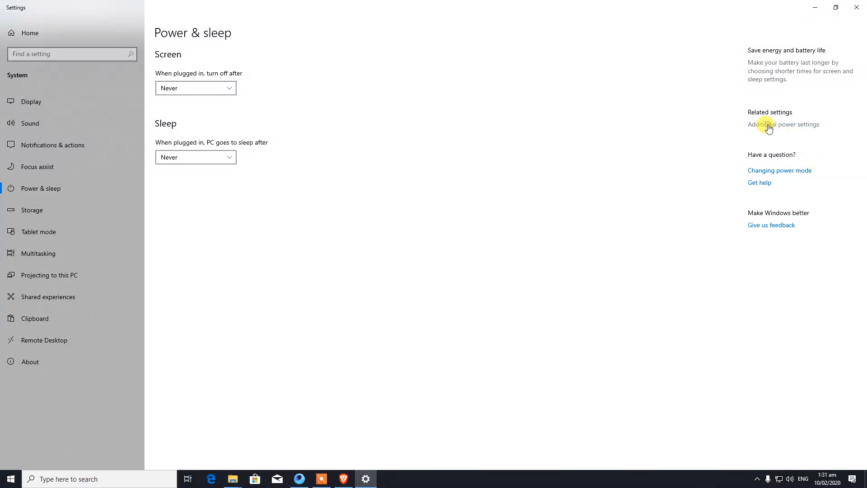
pyautogui.click(783, 124)
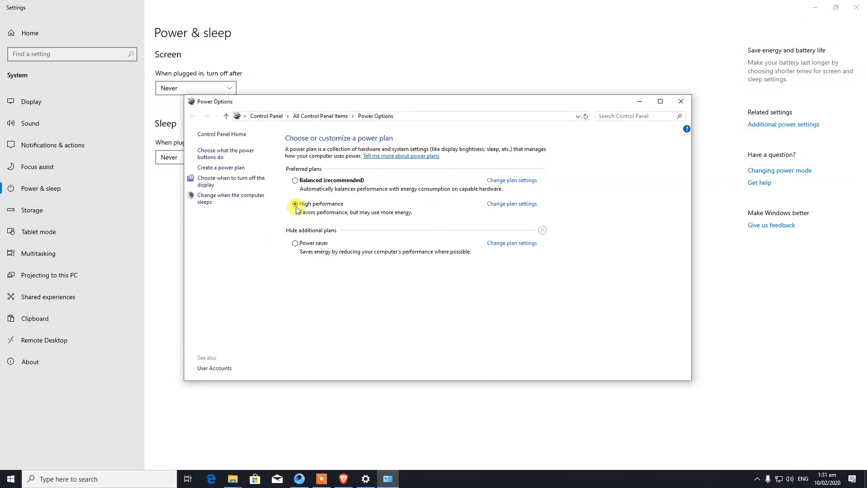
pyautogui.click(296, 203)
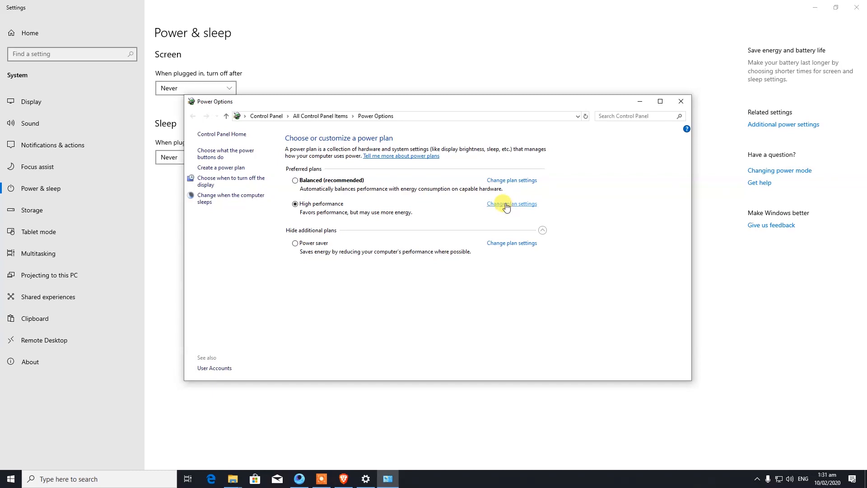
pyautogui.click(511, 203)
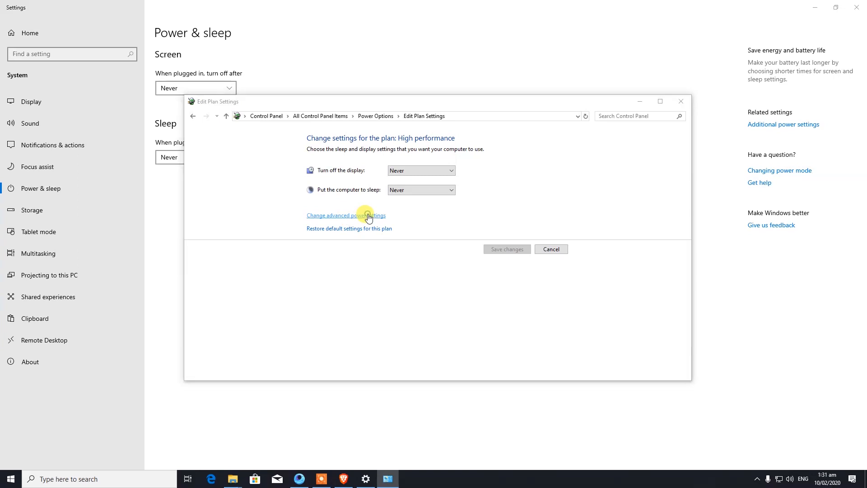
# Set Hard disk's AHCI Link Power Management - HIPM/DIPM to Active and save with OK
pyautogui.click(345, 215)
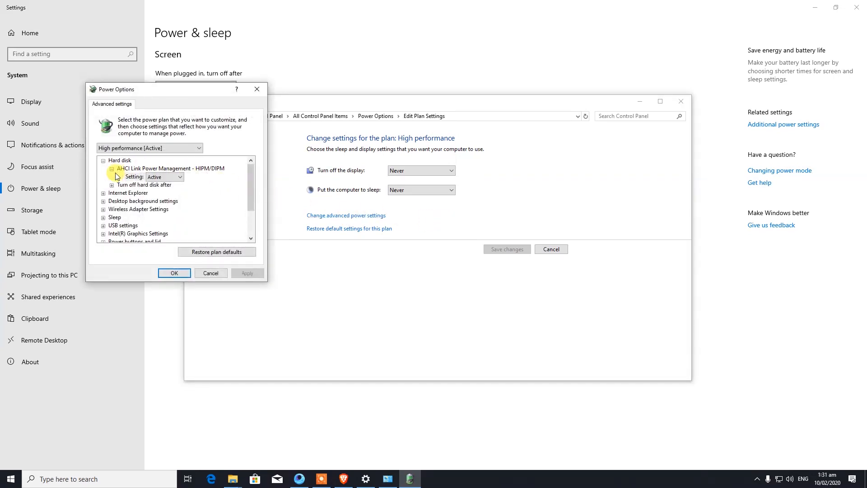
pyautogui.moveTo(126, 172)
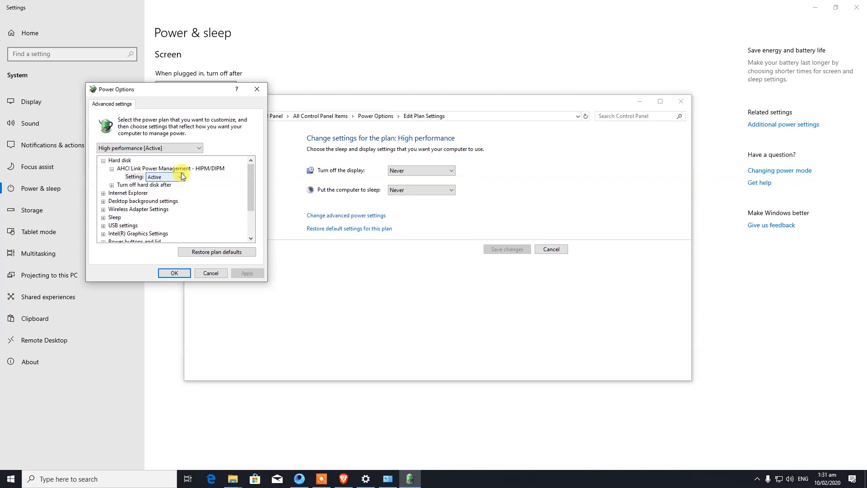
pyautogui.moveTo(128, 176)
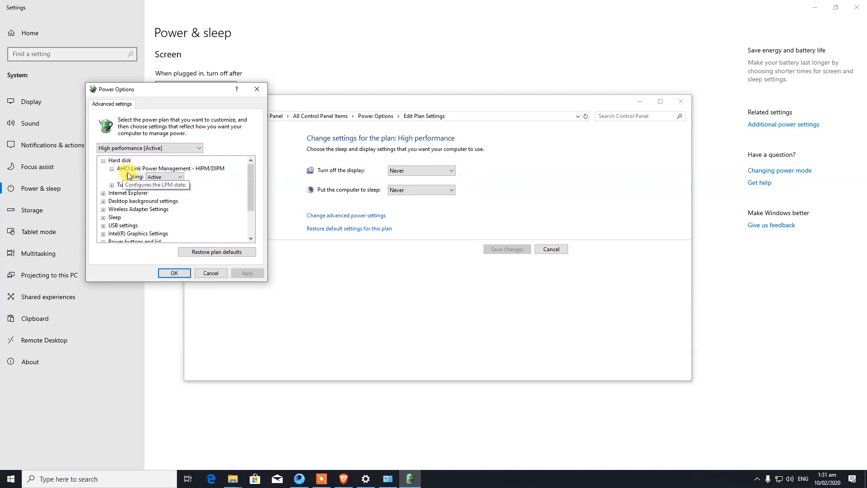
pyautogui.click(163, 176)
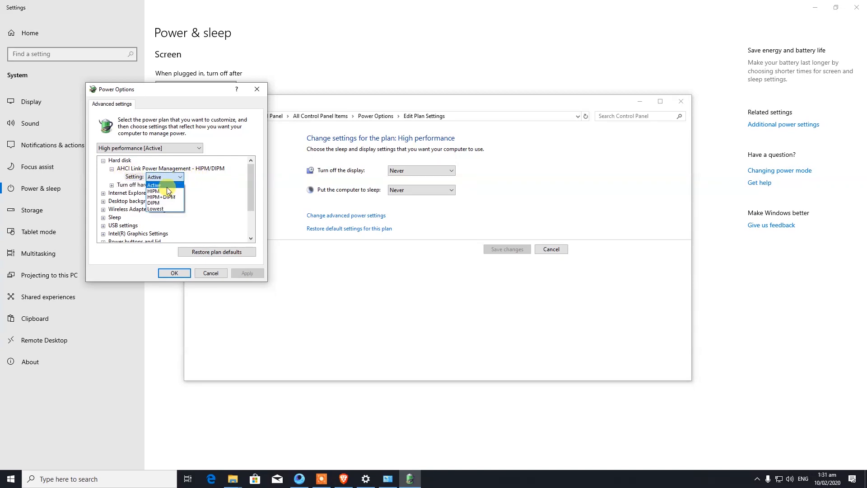
pyautogui.click(153, 184)
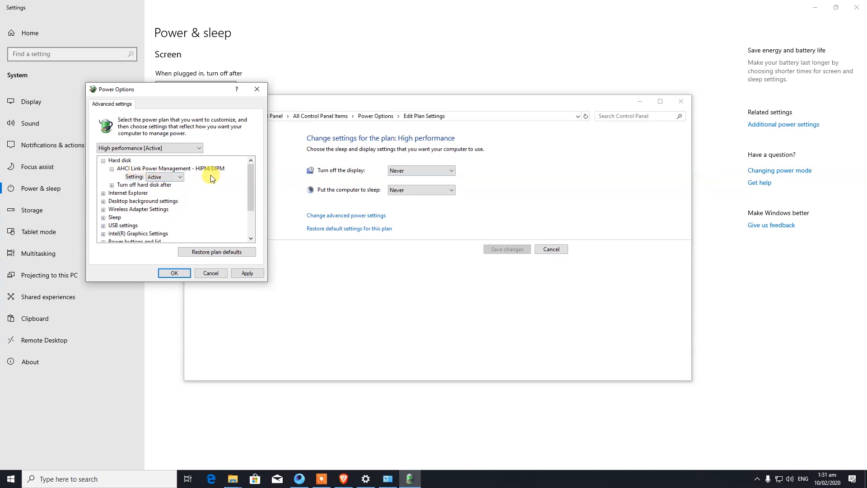
pyautogui.moveTo(214, 182)
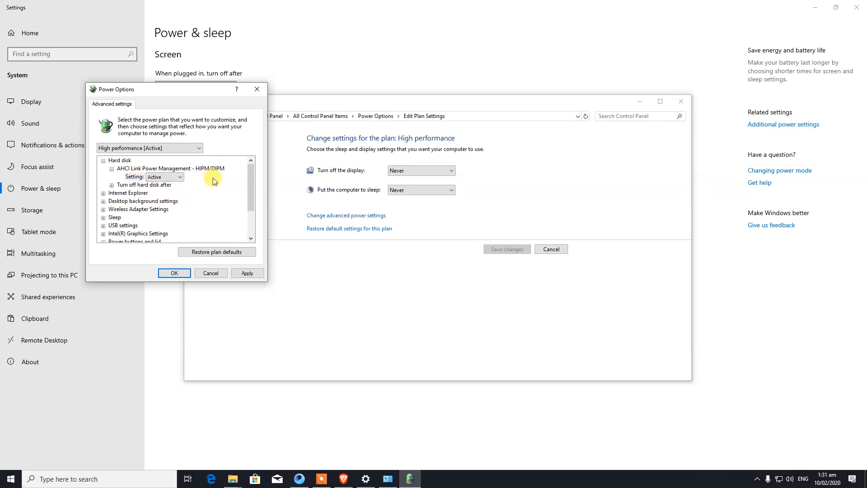
pyautogui.moveTo(147, 170)
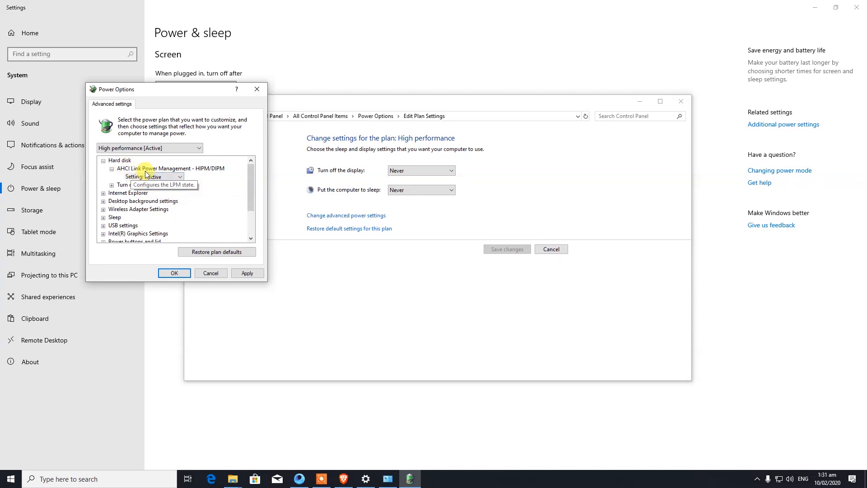
pyautogui.click(179, 176)
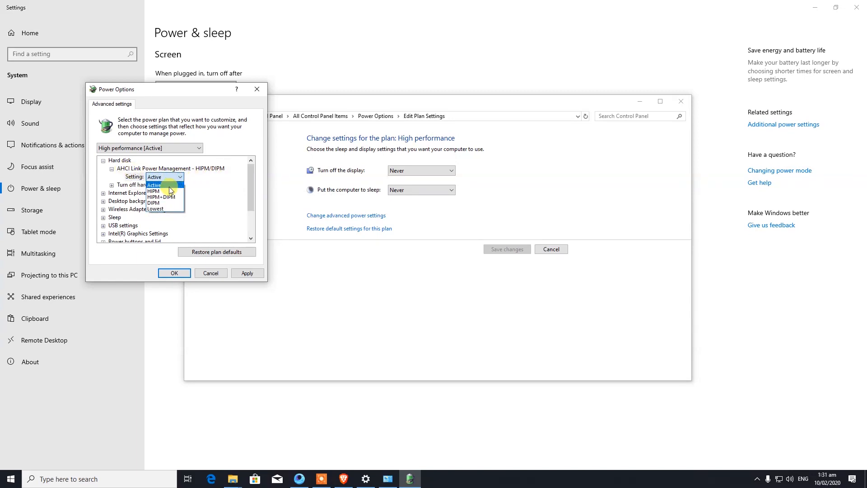
pyautogui.click(164, 184)
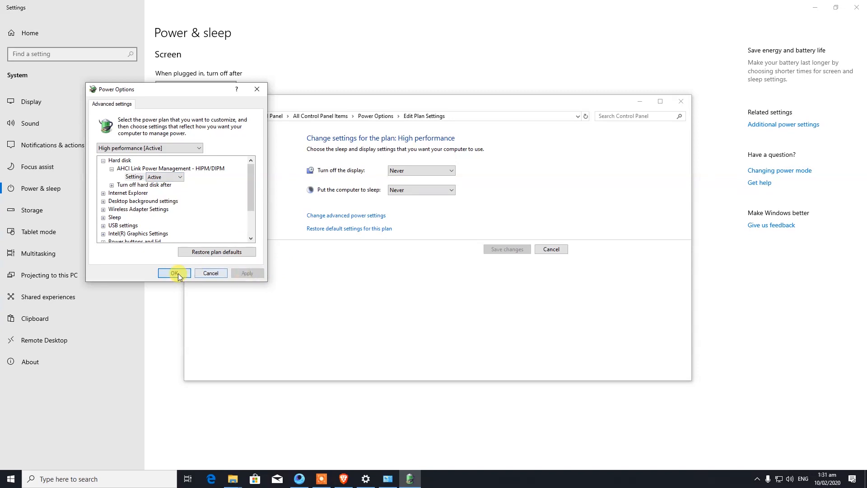
pyautogui.click(173, 272)
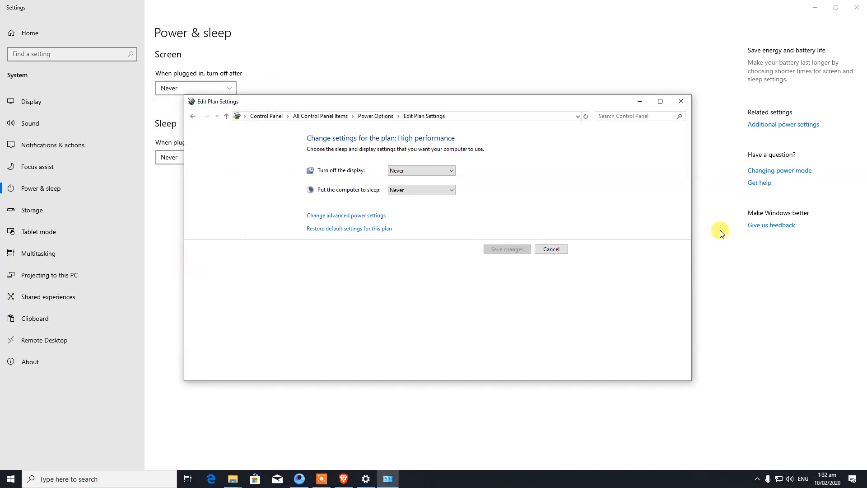